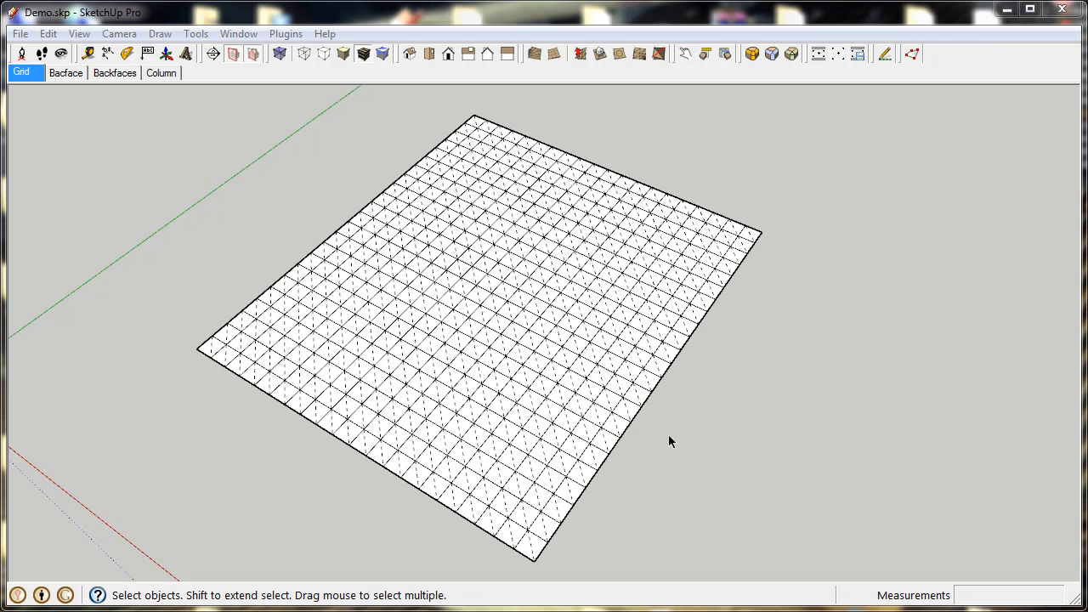
mouse_move(338, 209)
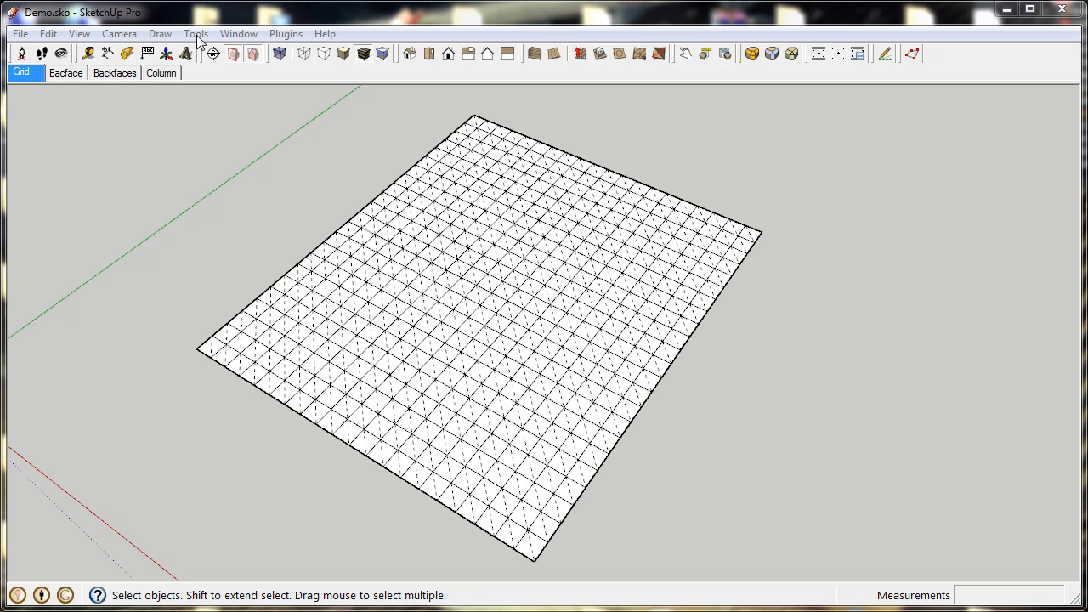
- Browse the Tools menu to show the Vertex Tools submenu commands
click(196, 34)
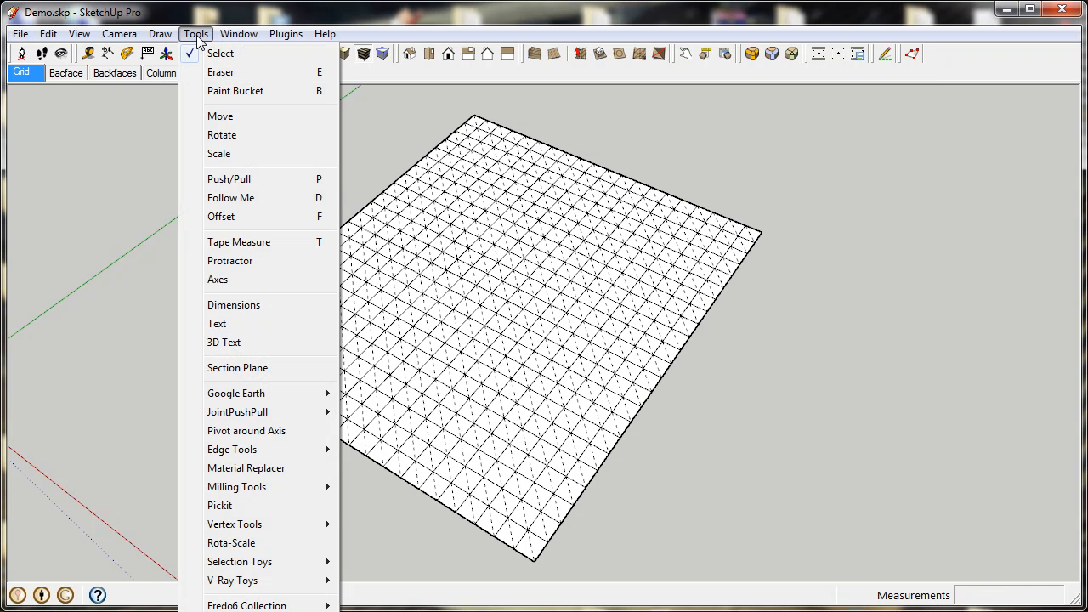
mouse_move(235, 524)
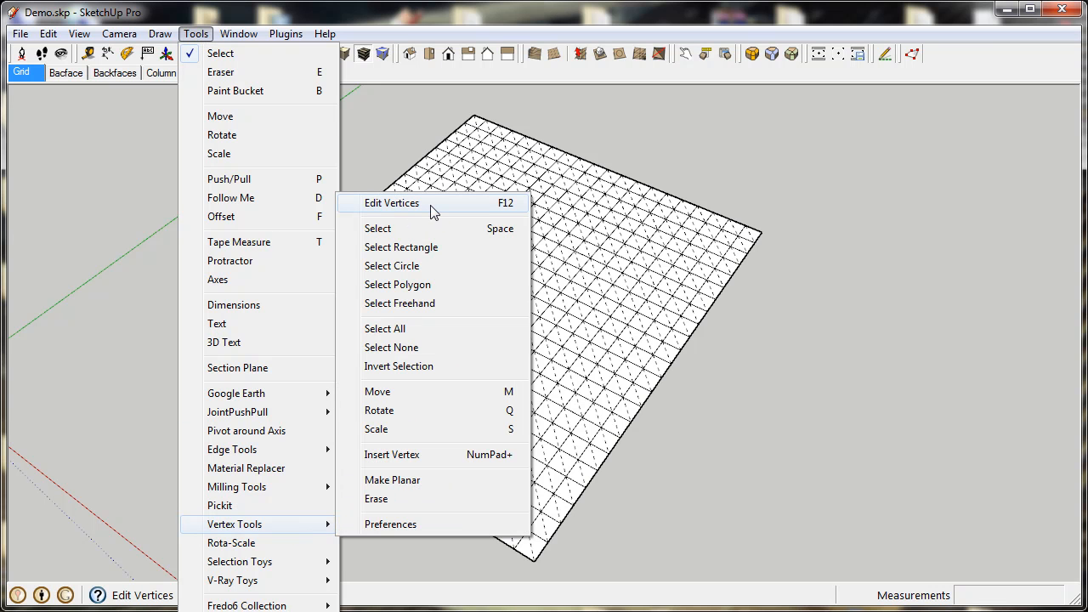
- Enter Edit Vertices and select the front-left corner cluster with rectangle and polygon selection
click(391, 202)
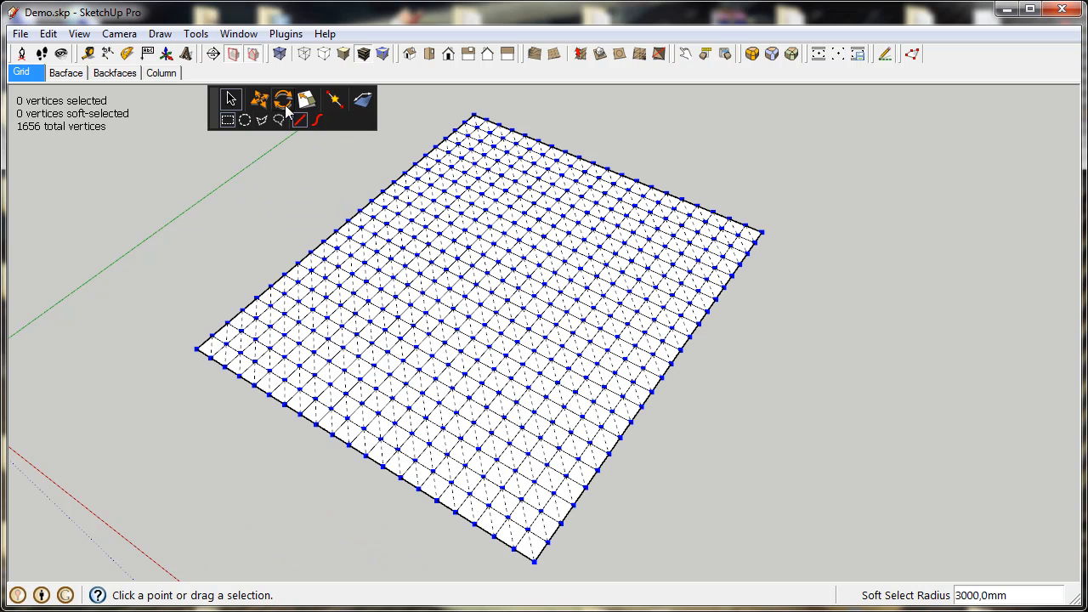
mouse_move(363, 102)
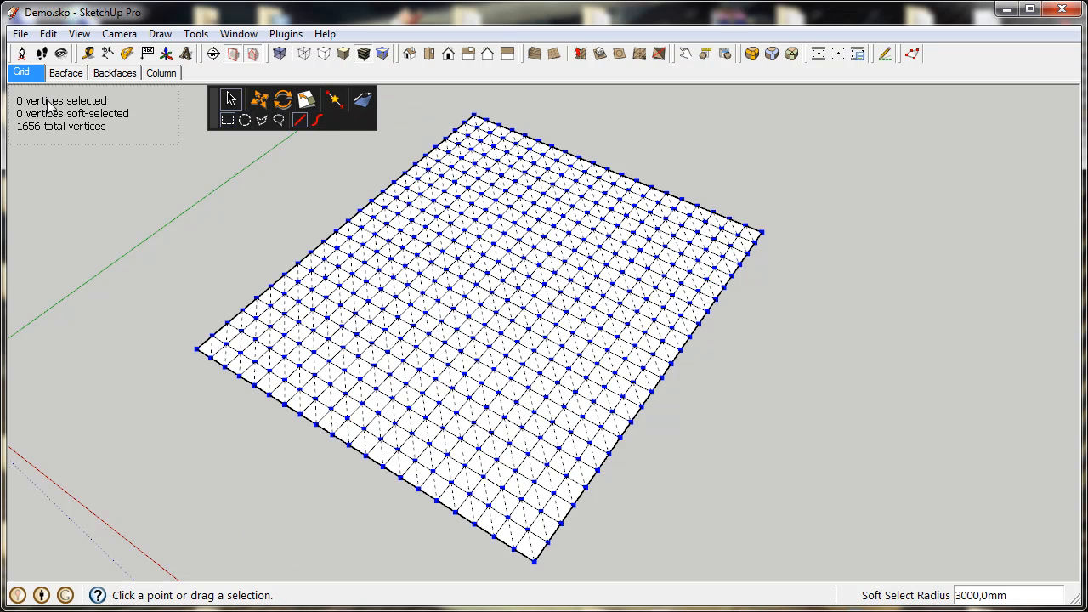
mouse_move(276, 228)
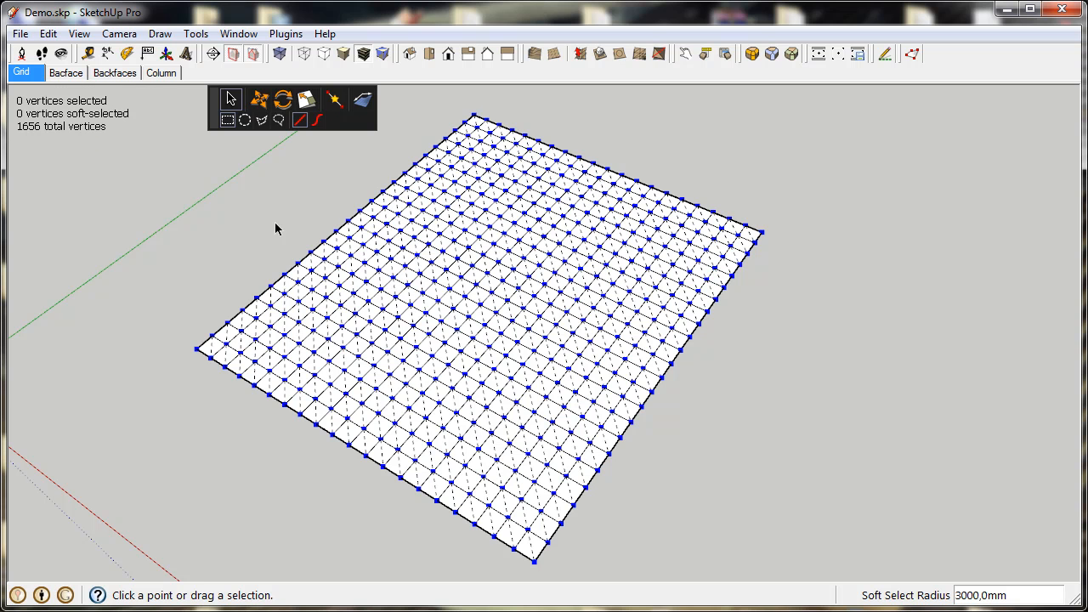
click(433, 473)
text(0)
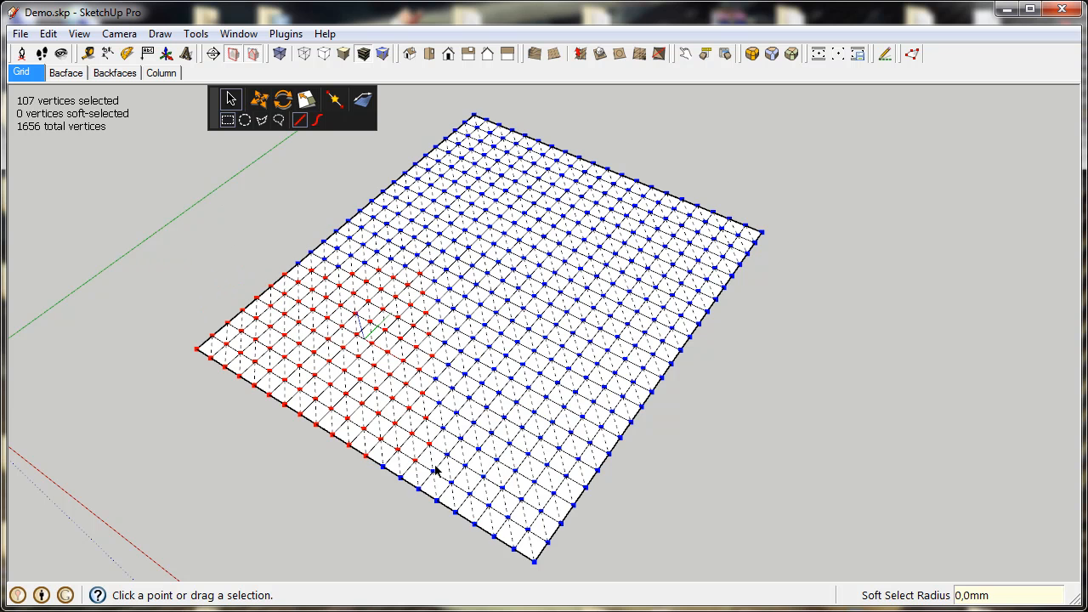
mouse_move(321, 179)
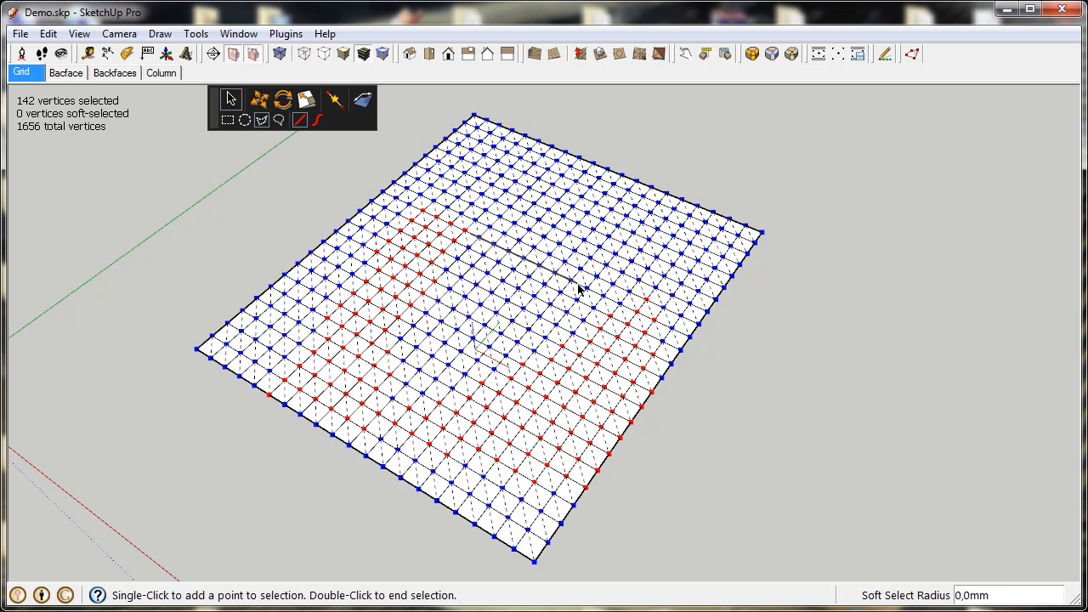
click(279, 119)
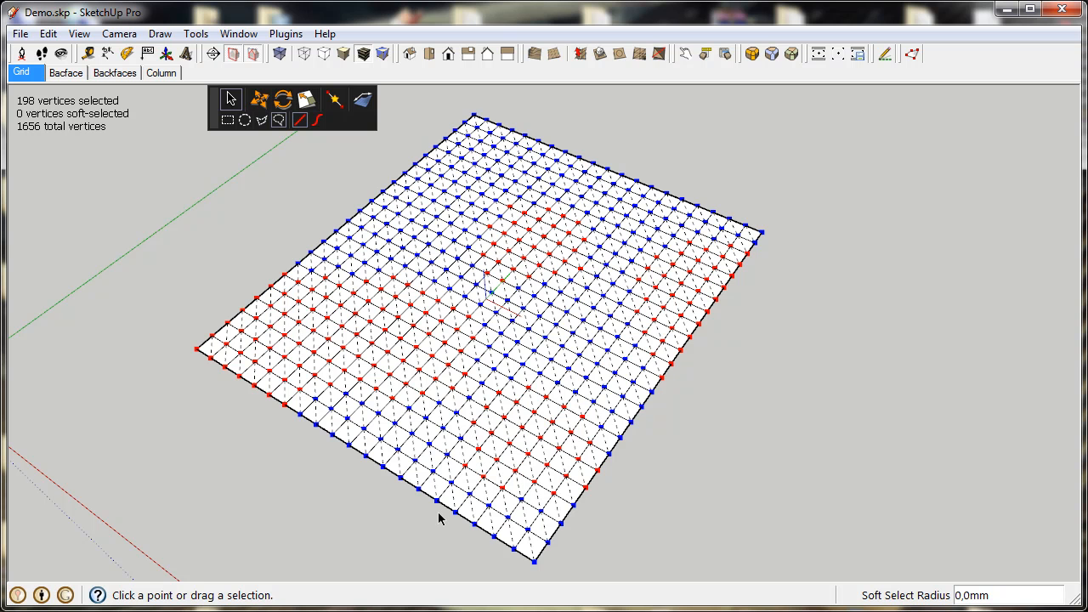
mouse_move(434, 512)
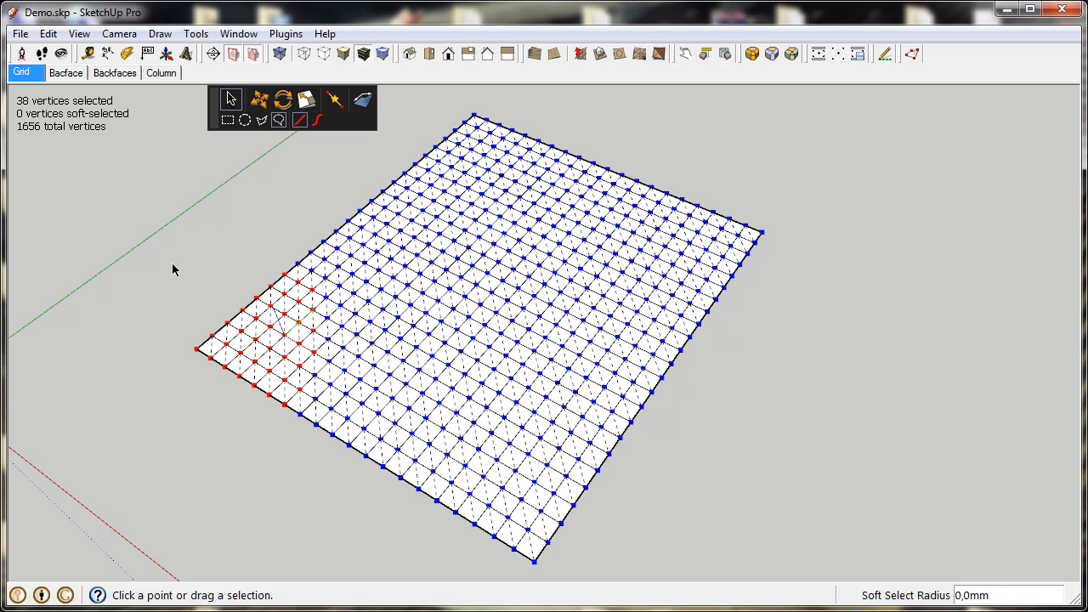
mouse_move(972, 496)
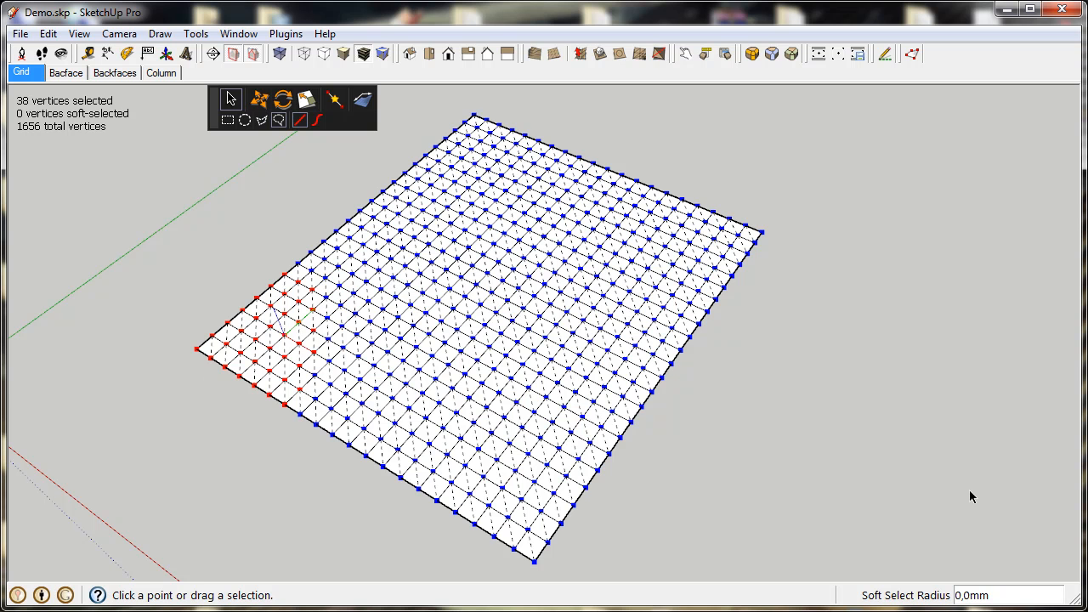
mouse_move(973, 595)
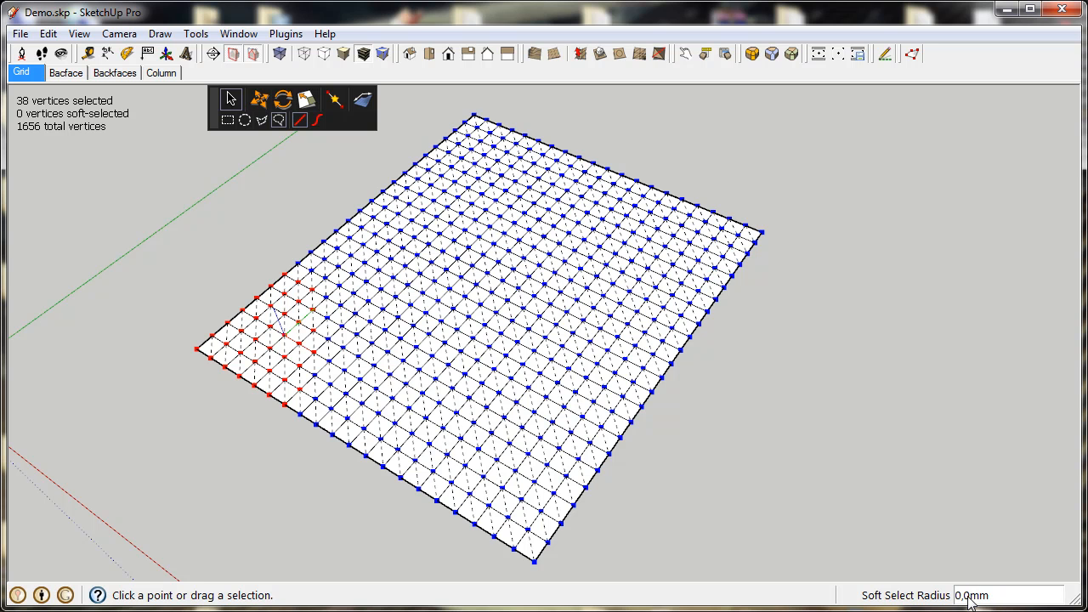
mouse_move(973, 503)
text(5000)
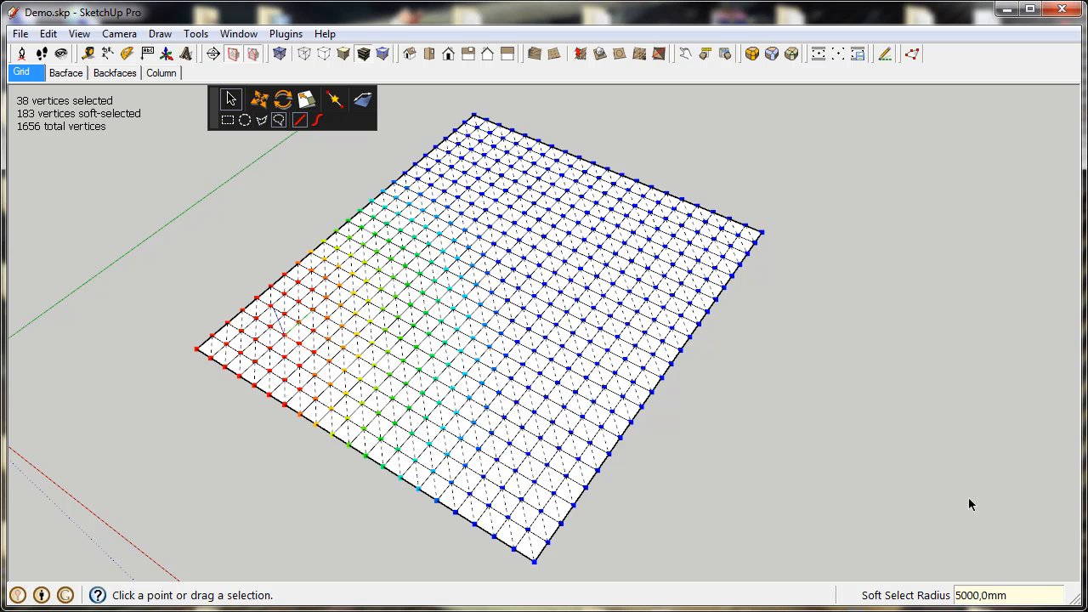
mouse_move(384, 267)
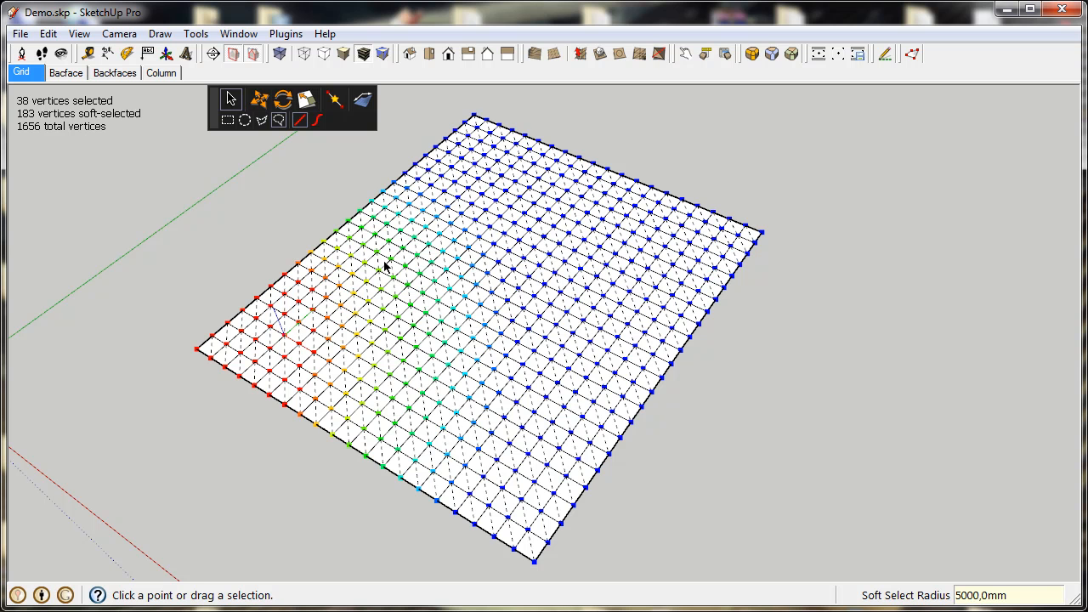
mouse_move(371, 242)
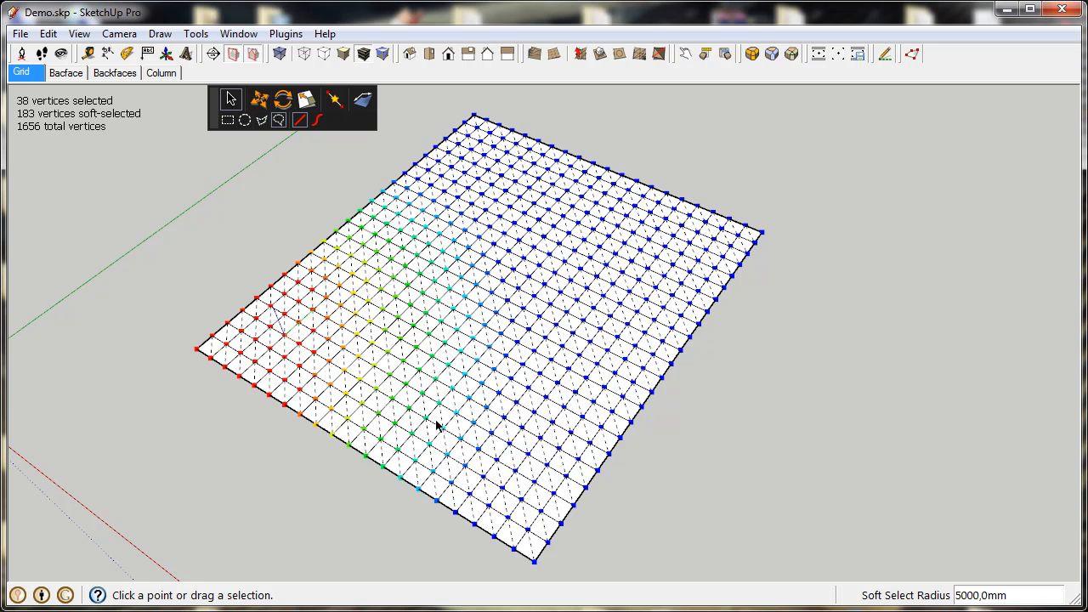
mouse_move(332, 266)
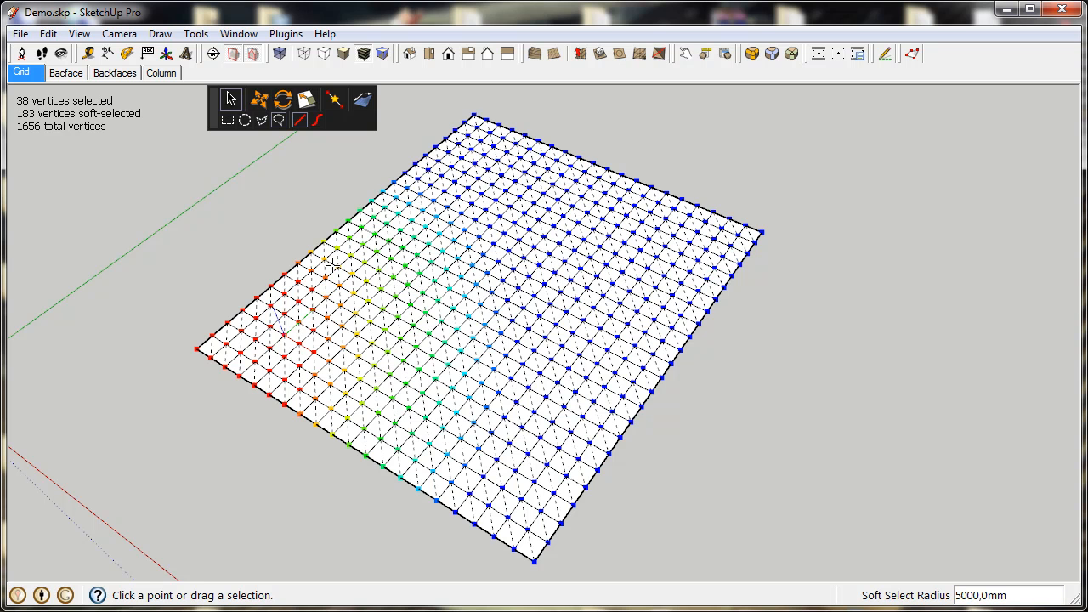
- Move soft-selected corner vertices to raise a ridge, then warp the opposite corner upward
click(259, 99)
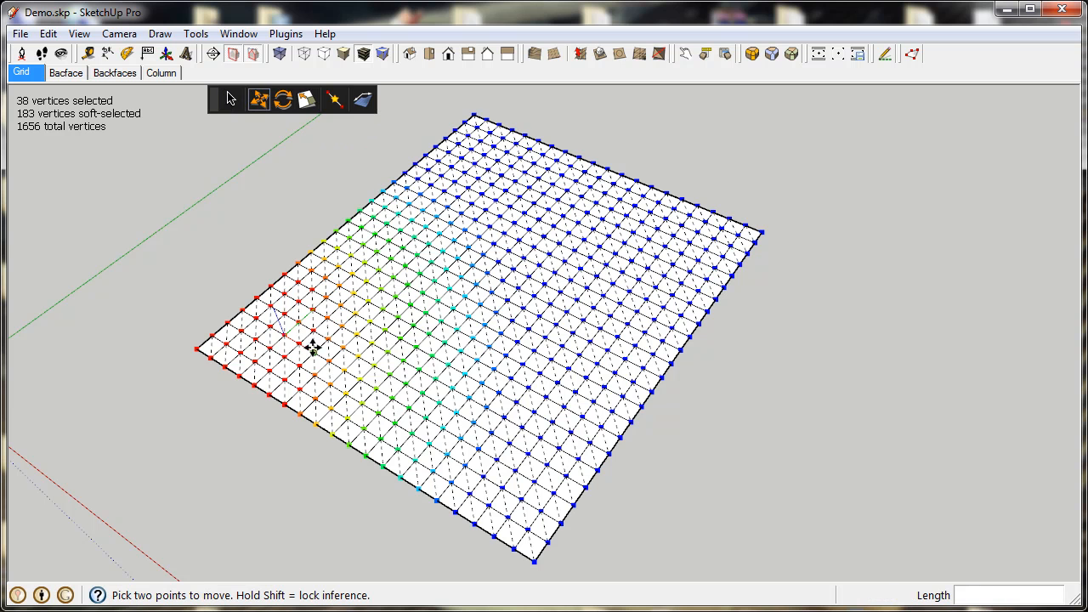
mouse_move(197, 351)
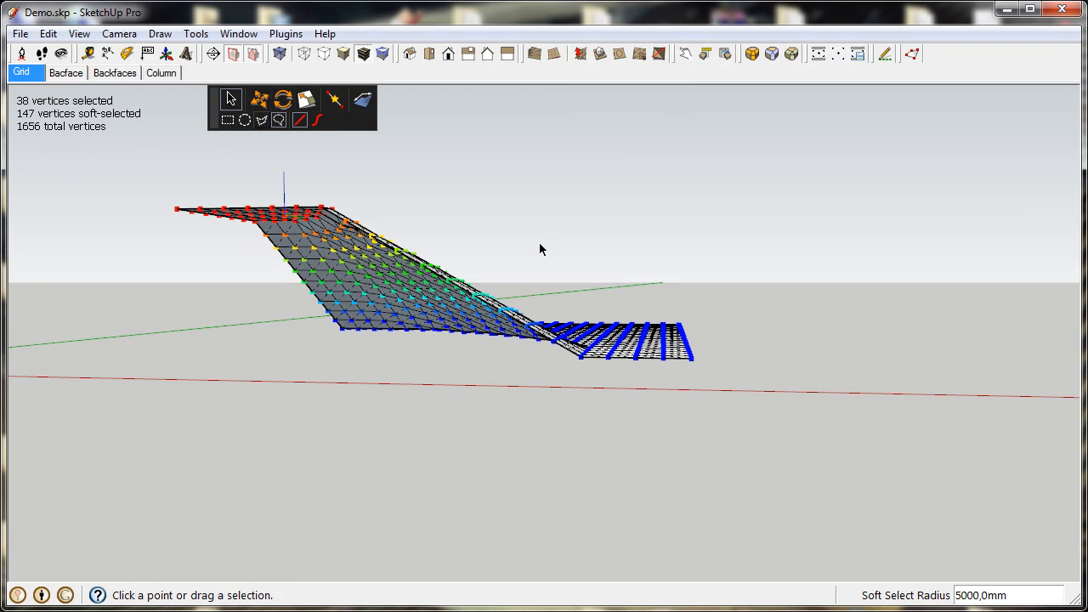
mouse_move(299, 119)
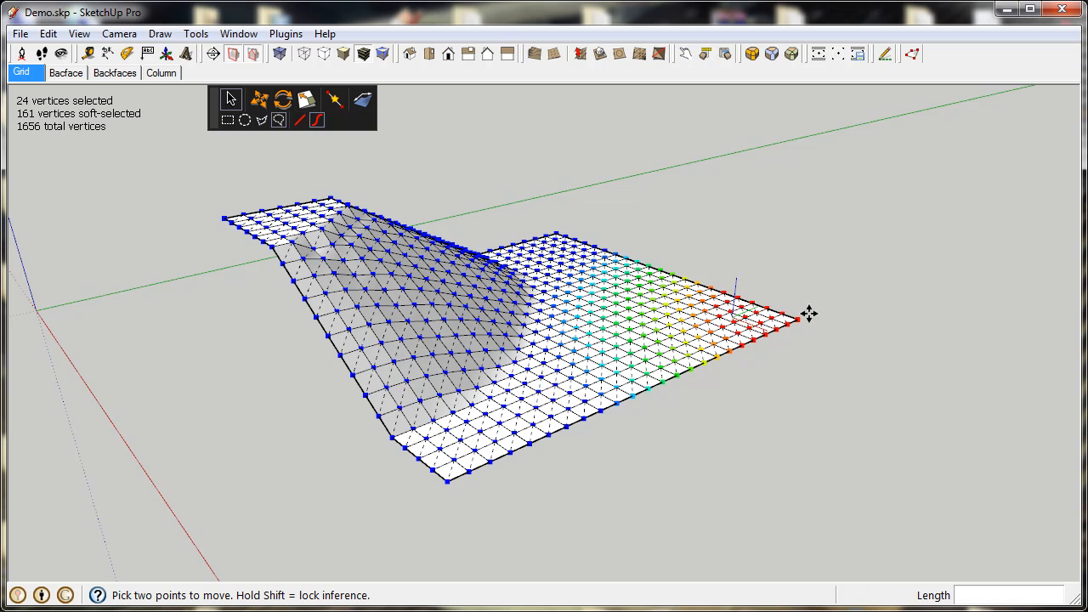
drag(808, 313, 803, 215)
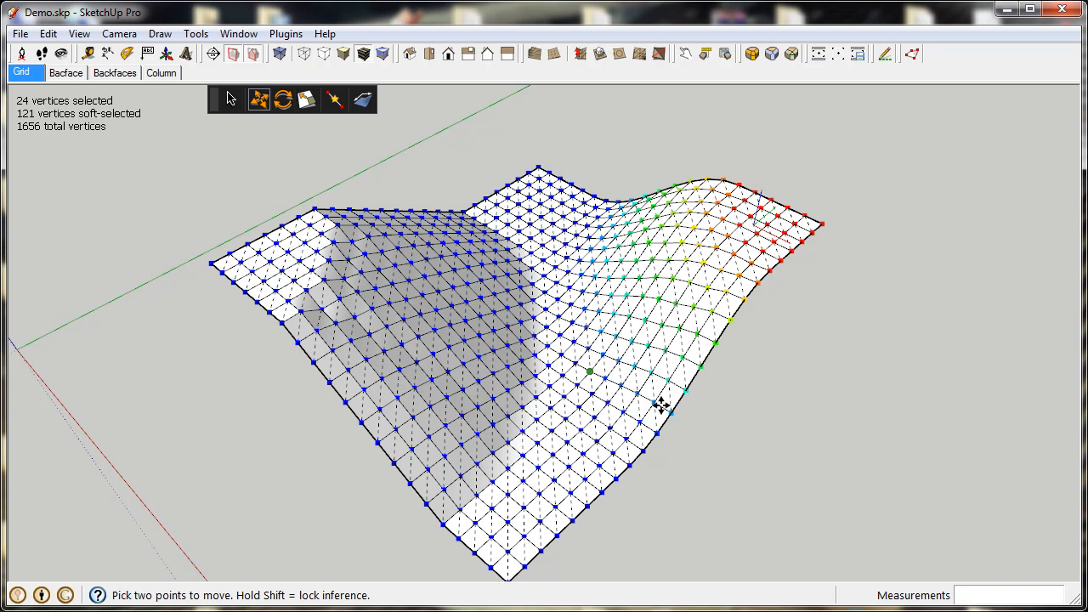
mouse_move(627, 377)
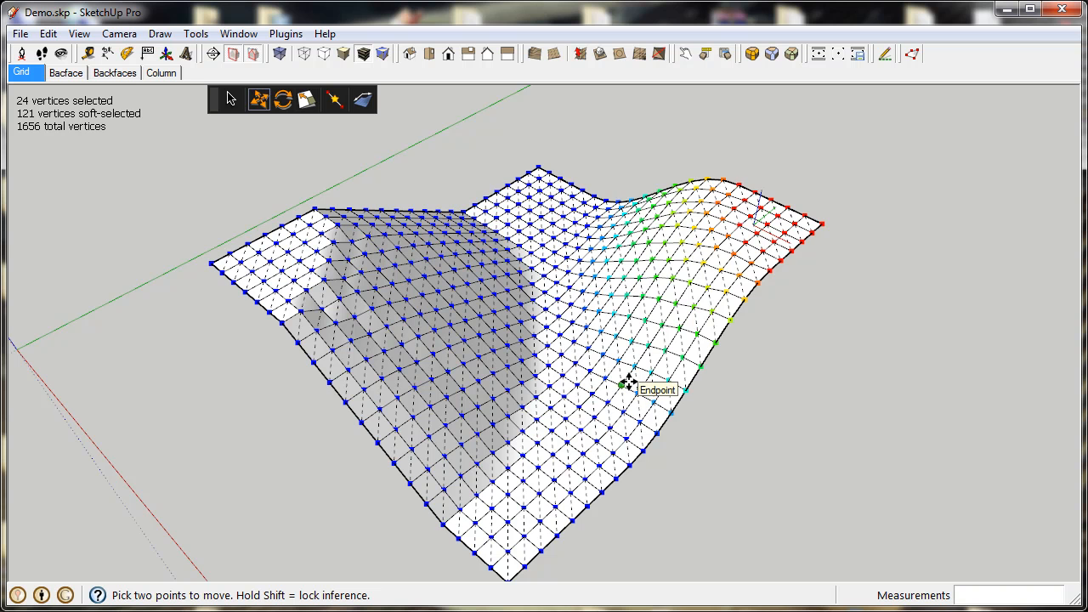
- Switch to the cylinder scene and enable Ignore Backfaces so 14 vertices are selected
click(65, 71)
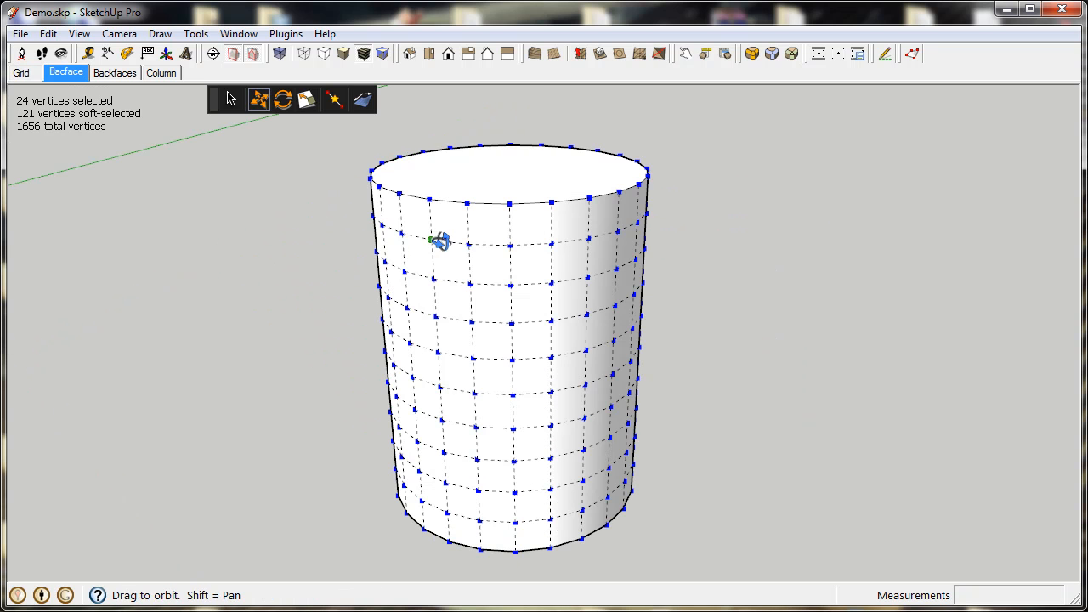
click(232, 99)
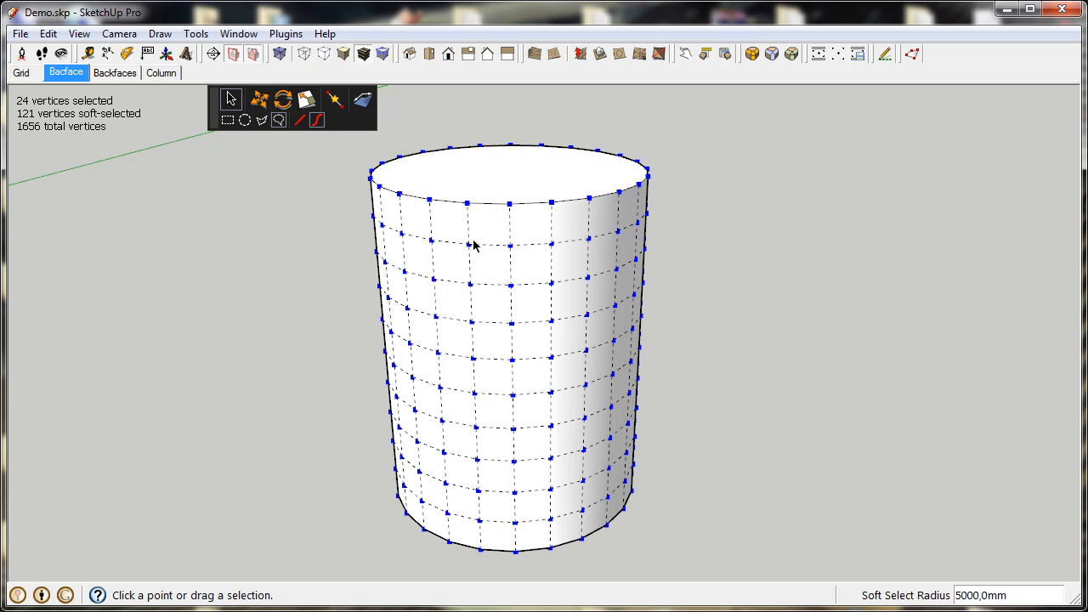
mouse_move(458, 242)
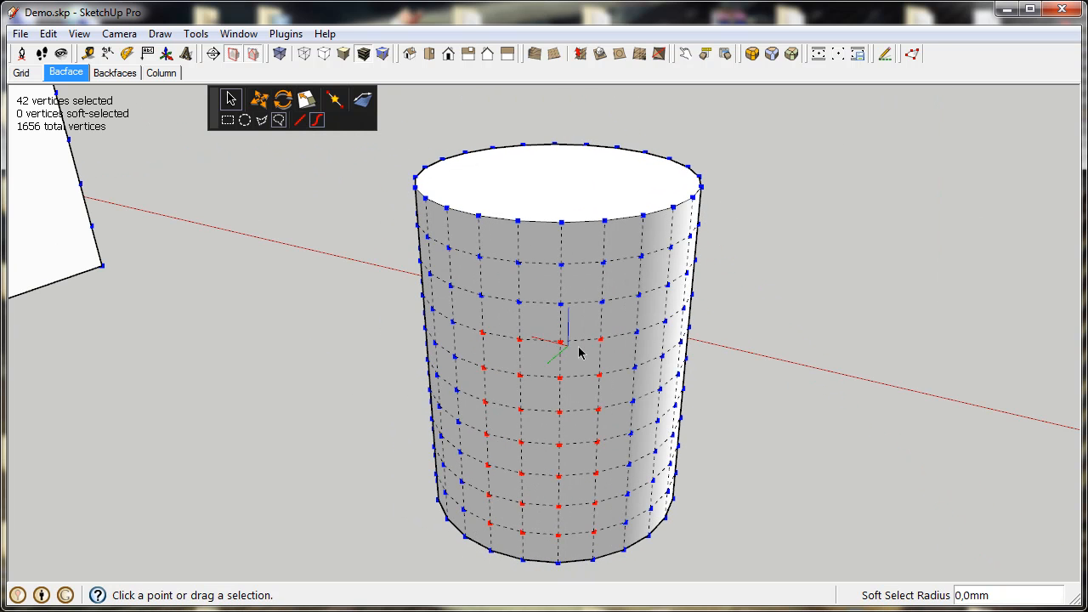
mouse_move(544, 390)
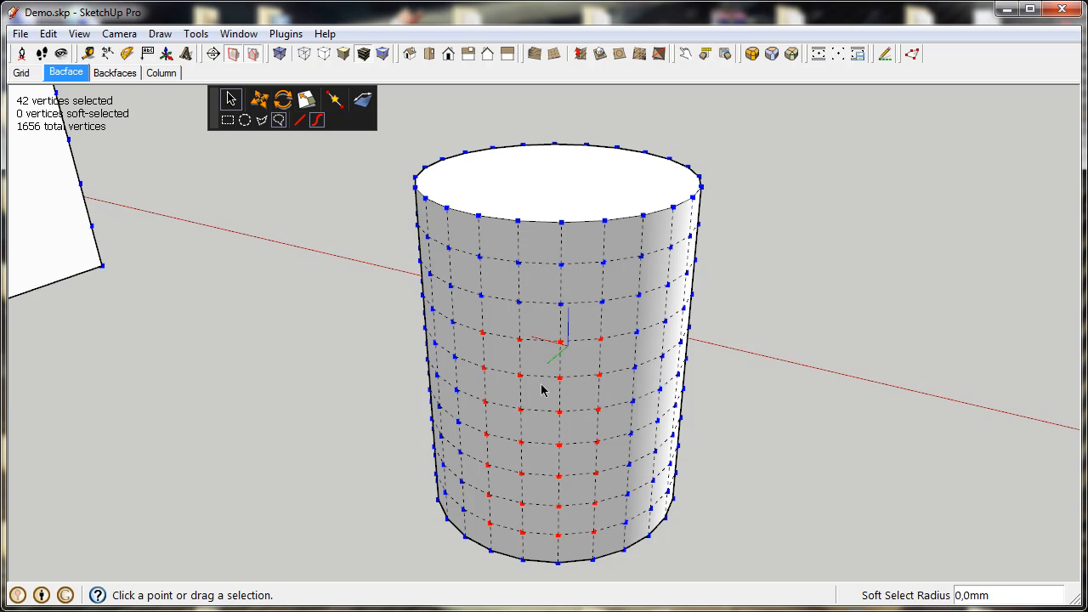
right_click(545, 389)
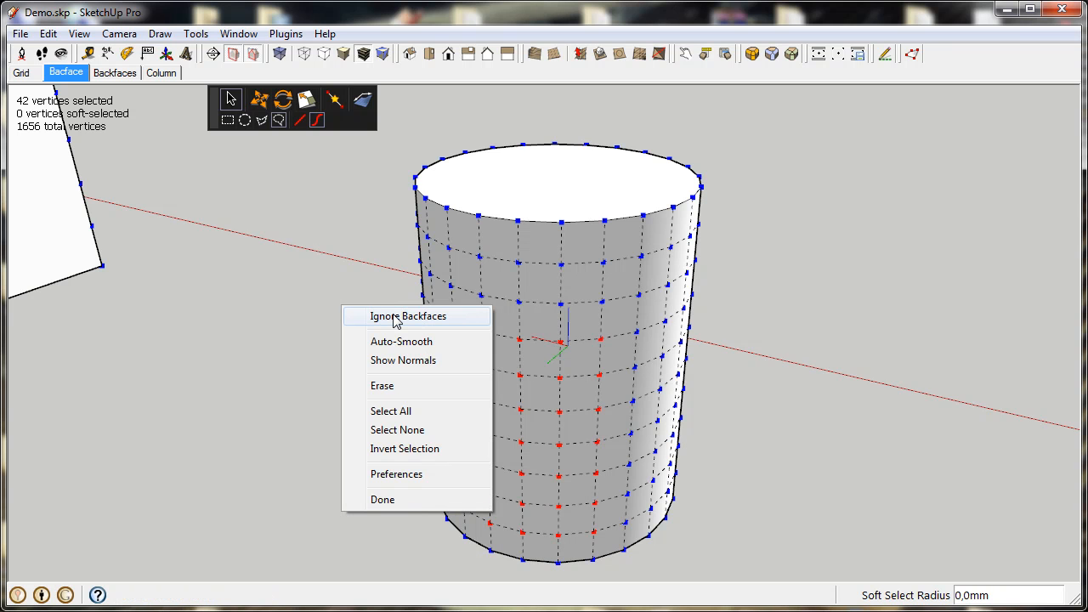
click(408, 315)
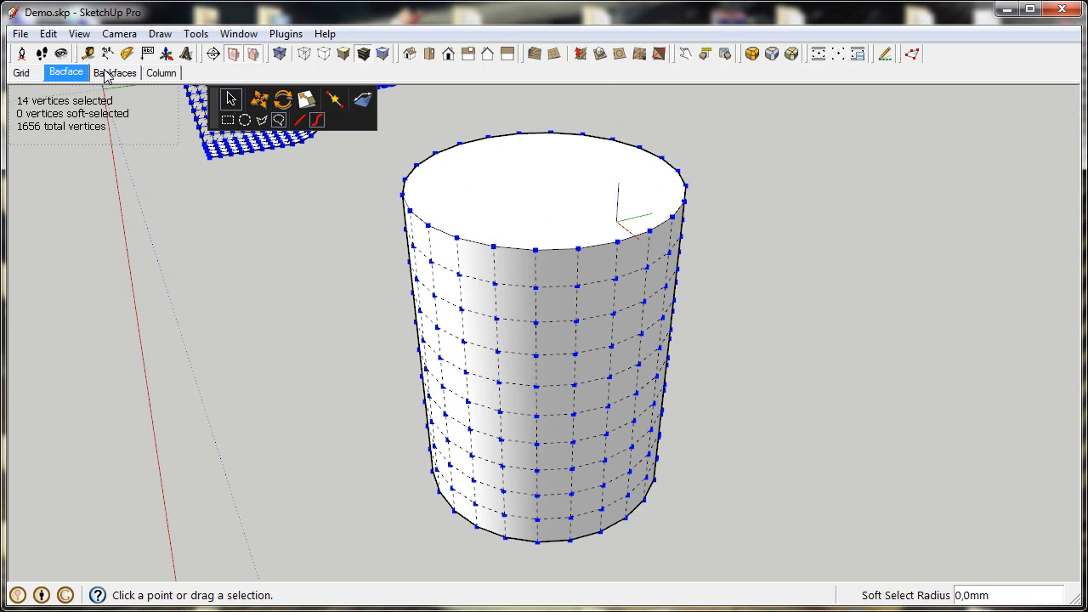
- Select vertices across both boxes in the Backfaces scene, then return with a 5000 mm soft radius
click(114, 71)
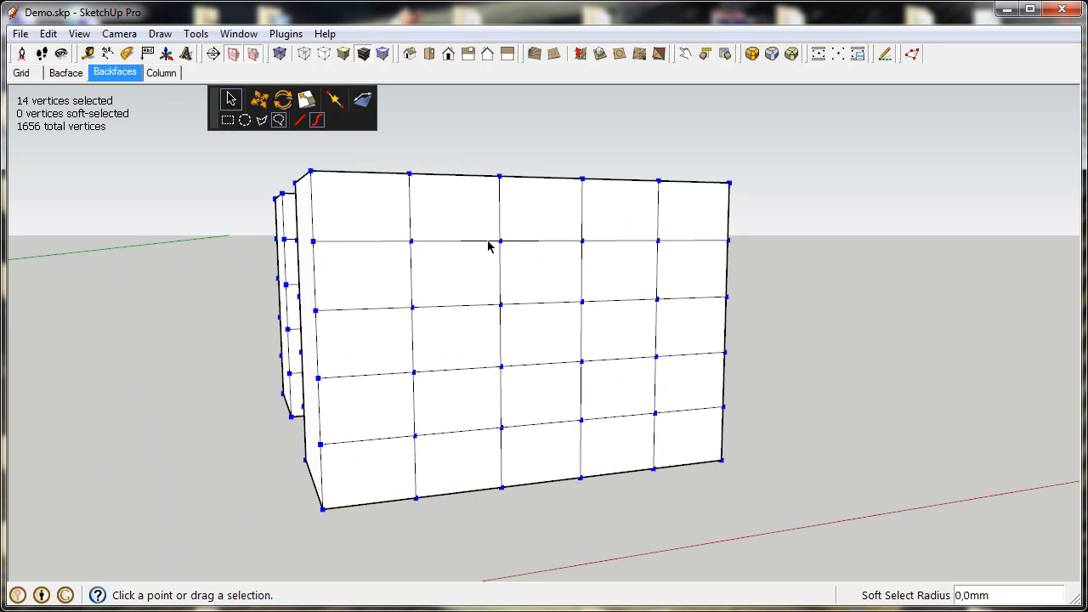
mouse_move(493, 241)
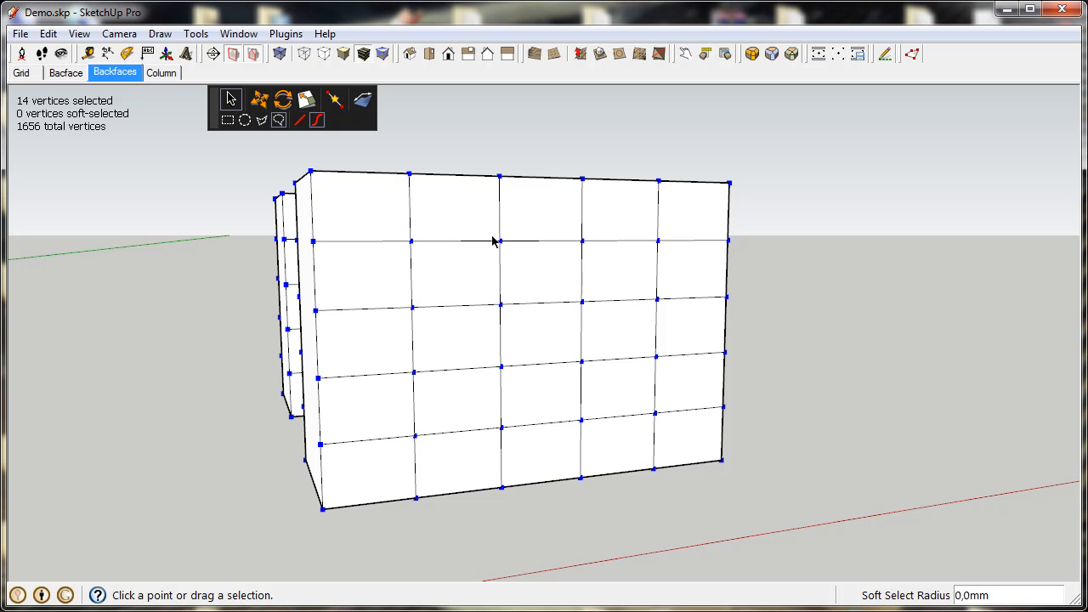
mouse_move(513, 226)
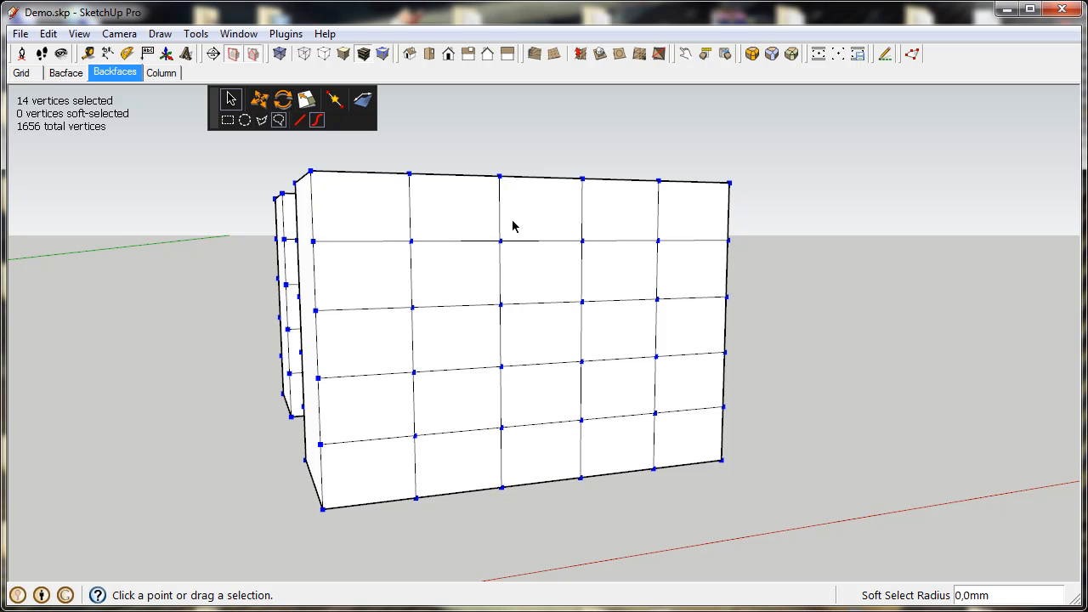
click(445, 221)
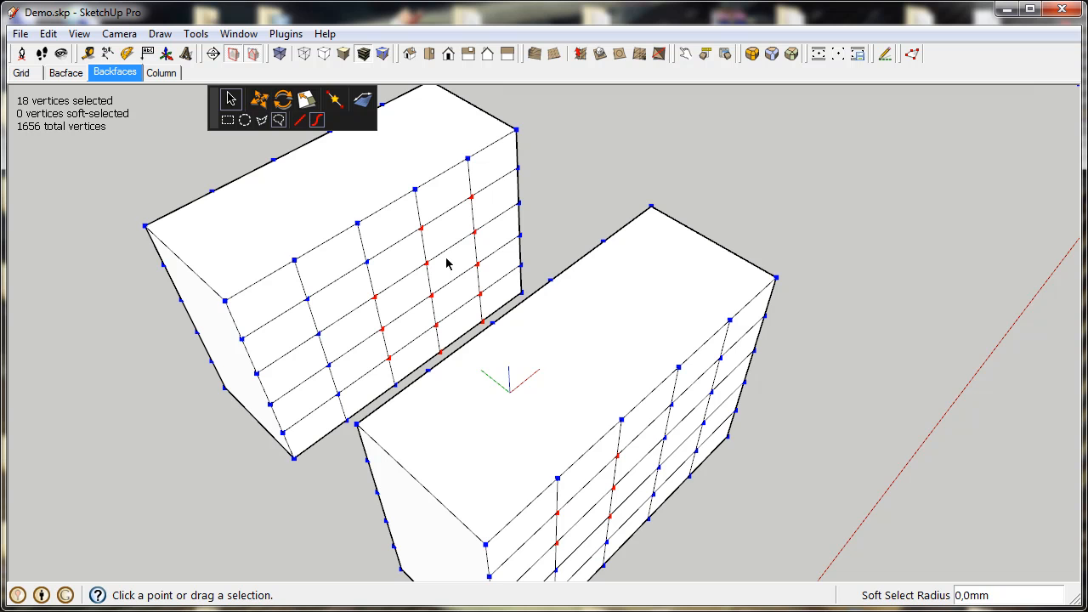
mouse_move(452, 272)
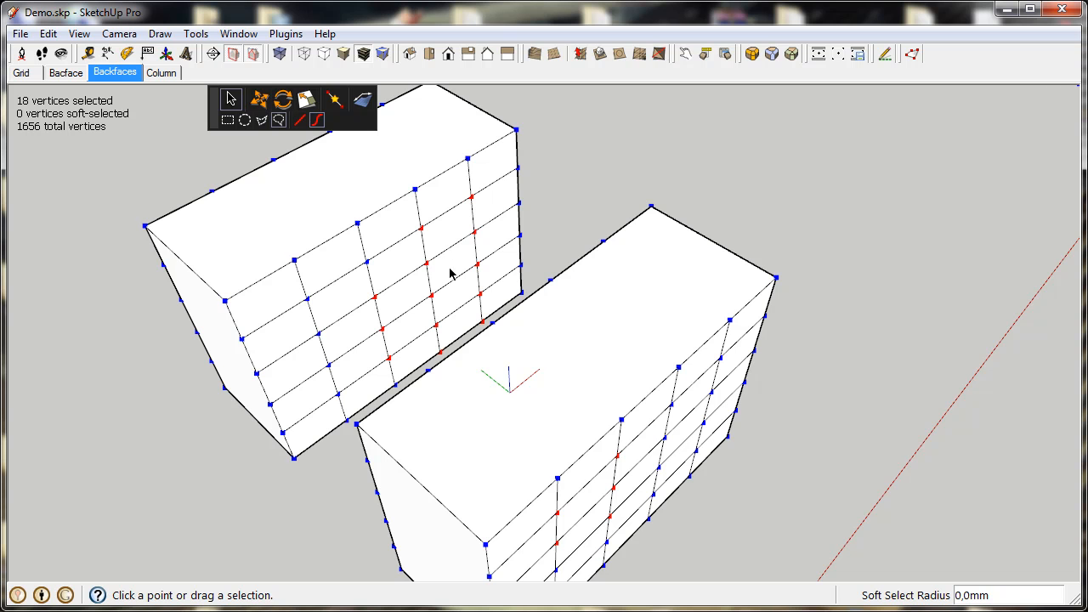
mouse_move(466, 376)
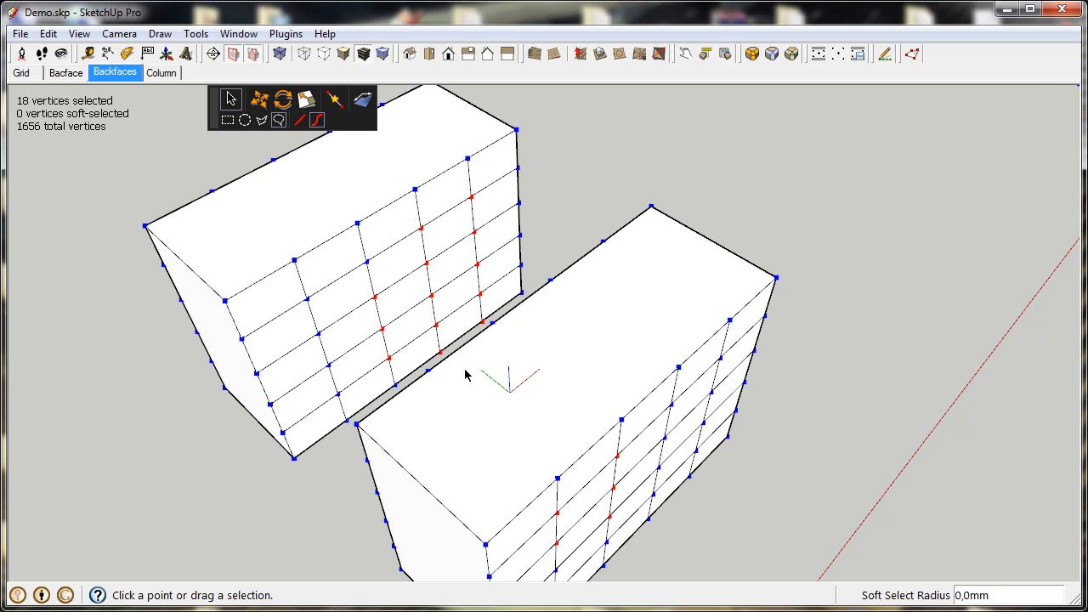
click(65, 71)
text(5000)
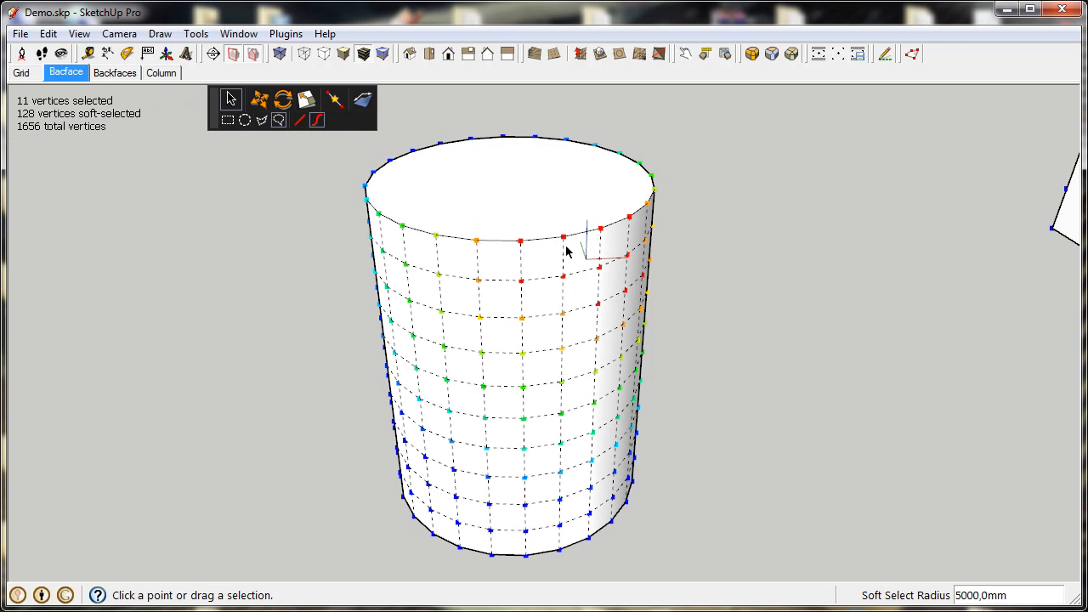
- Pull the cylinder's top into a slant and enable Auto-Smooth on the new edges
click(259, 99)
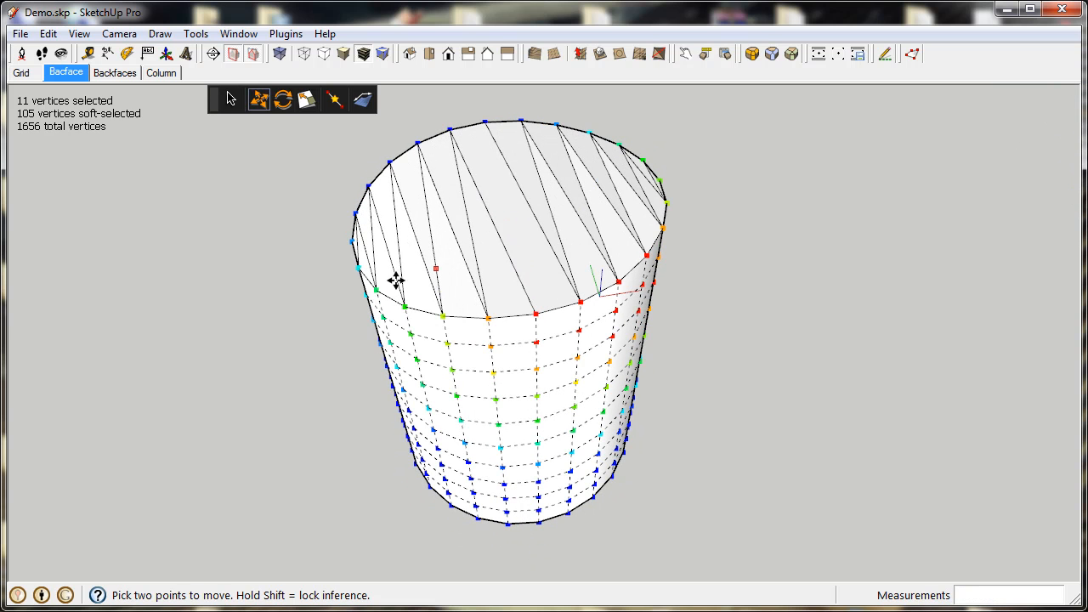
mouse_move(450, 459)
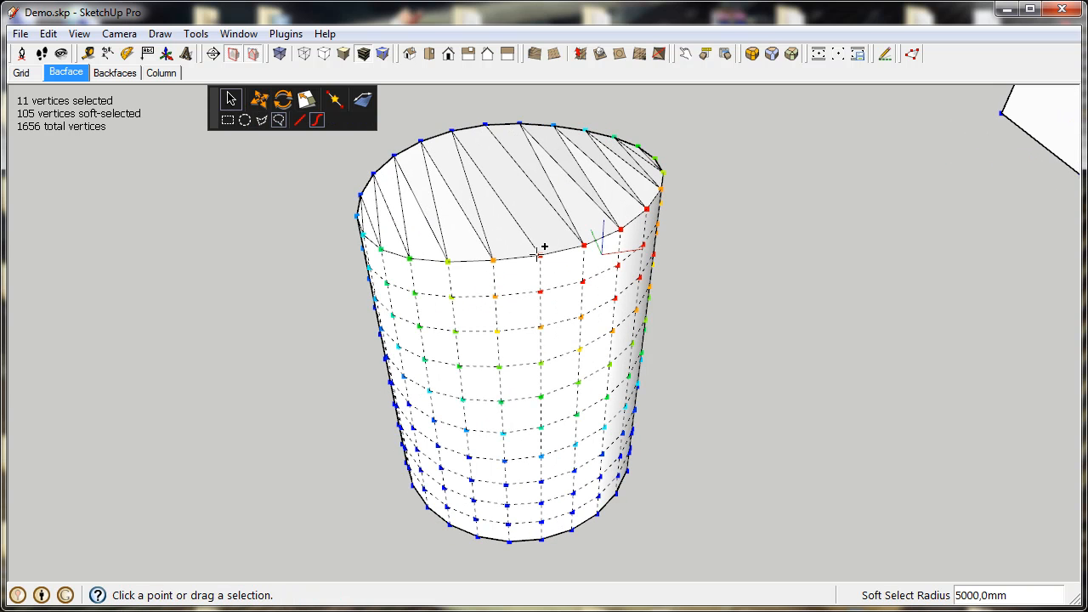
right_click(544, 248)
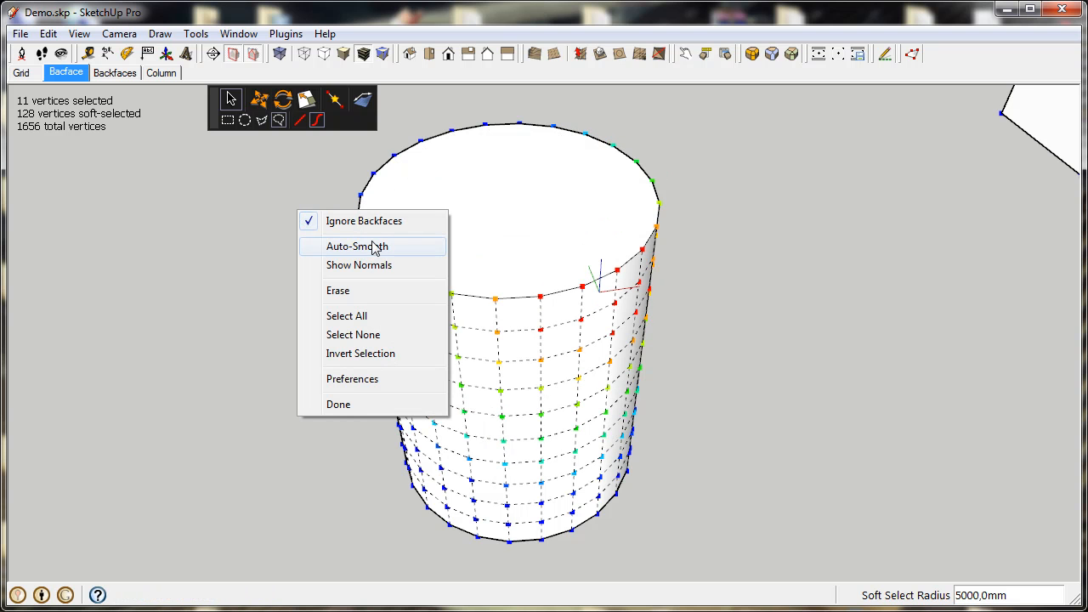
click(357, 244)
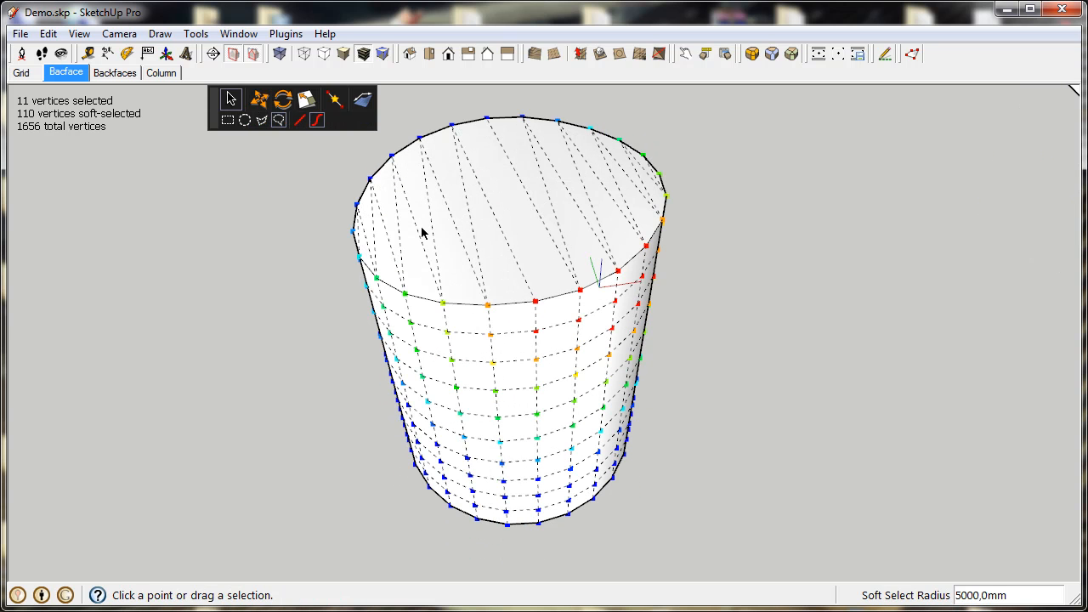
mouse_move(626, 202)
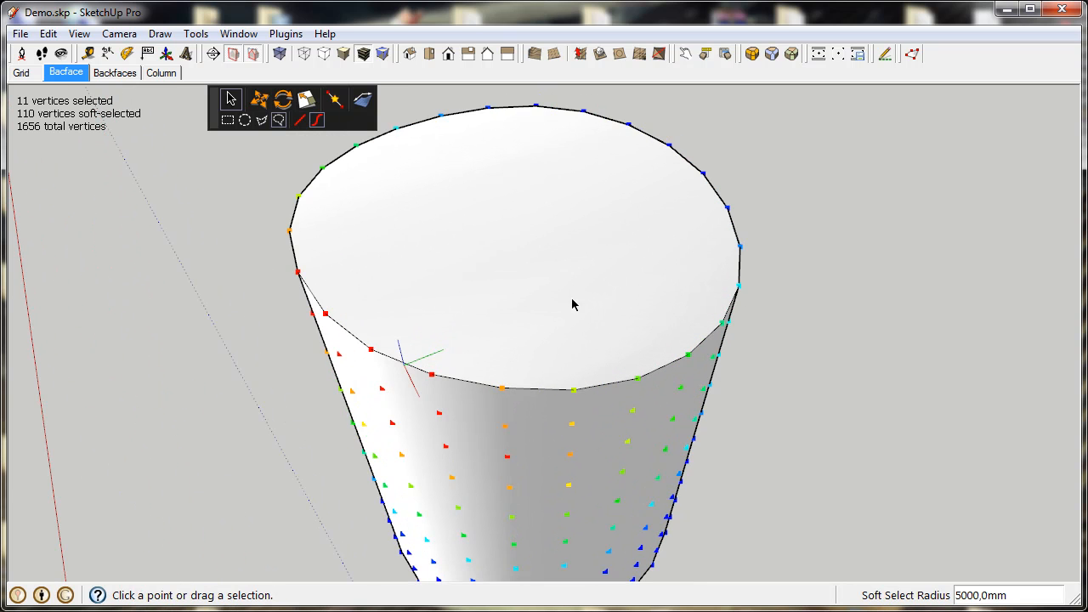
drag(575, 304, 853, 303)
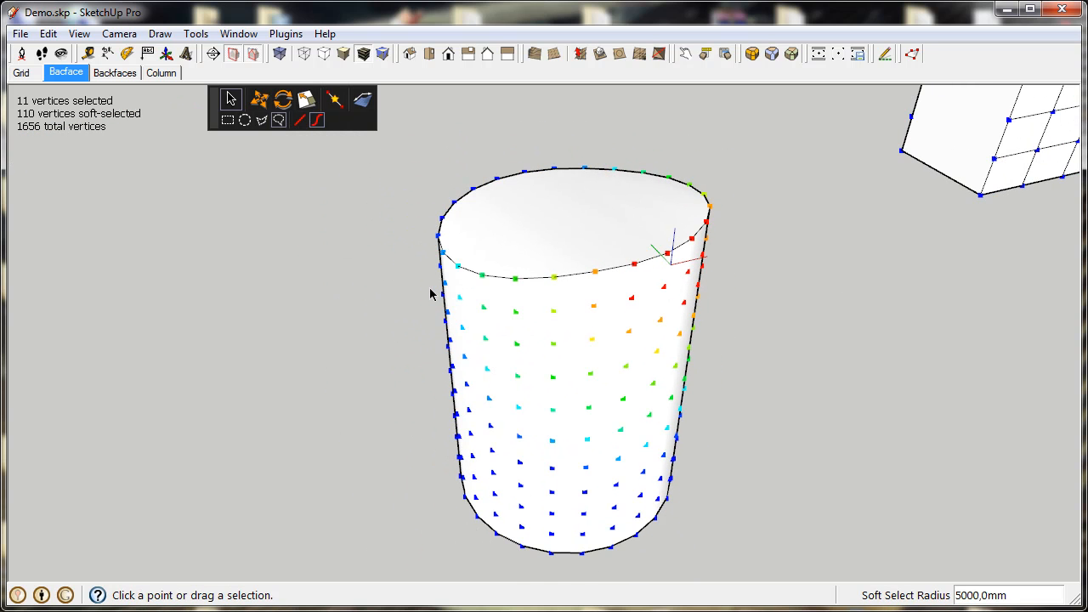
mouse_move(144, 100)
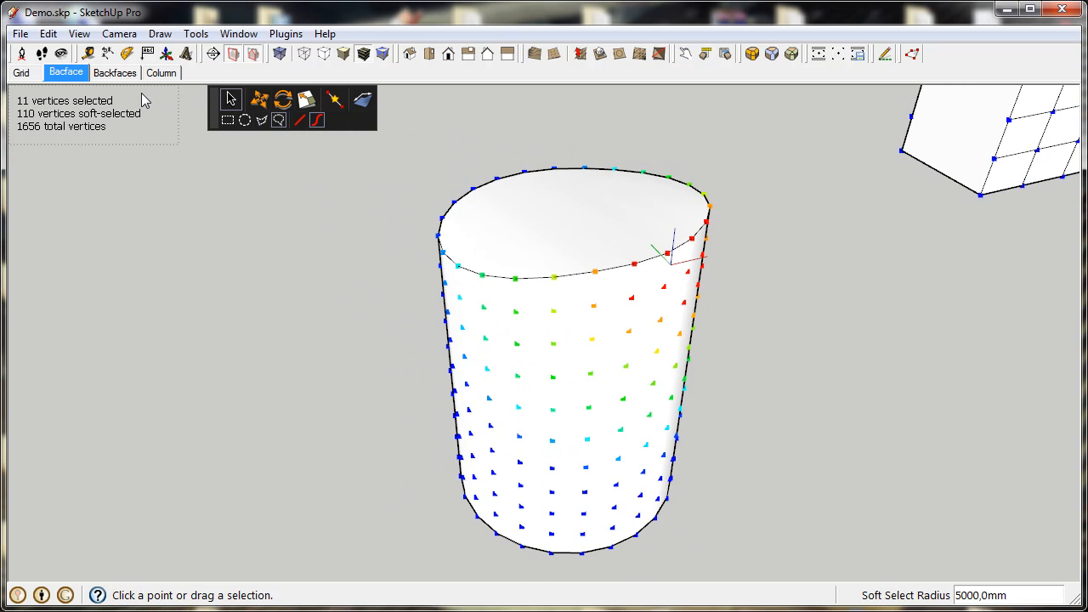
- Insert two new vertices on the column's top cap, reaching 1663 vertices
click(160, 71)
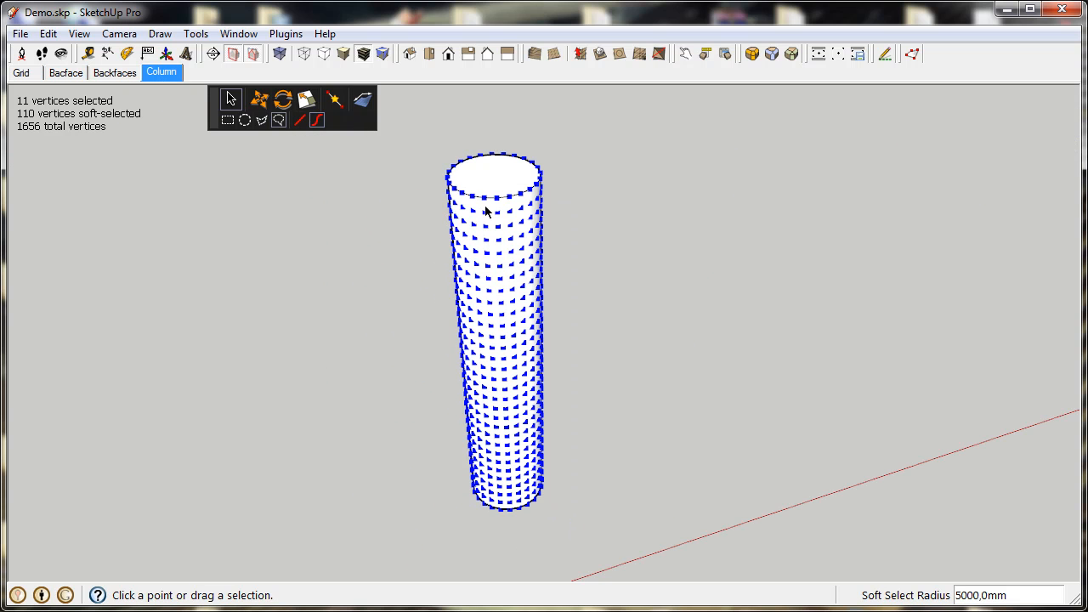
mouse_move(479, 156)
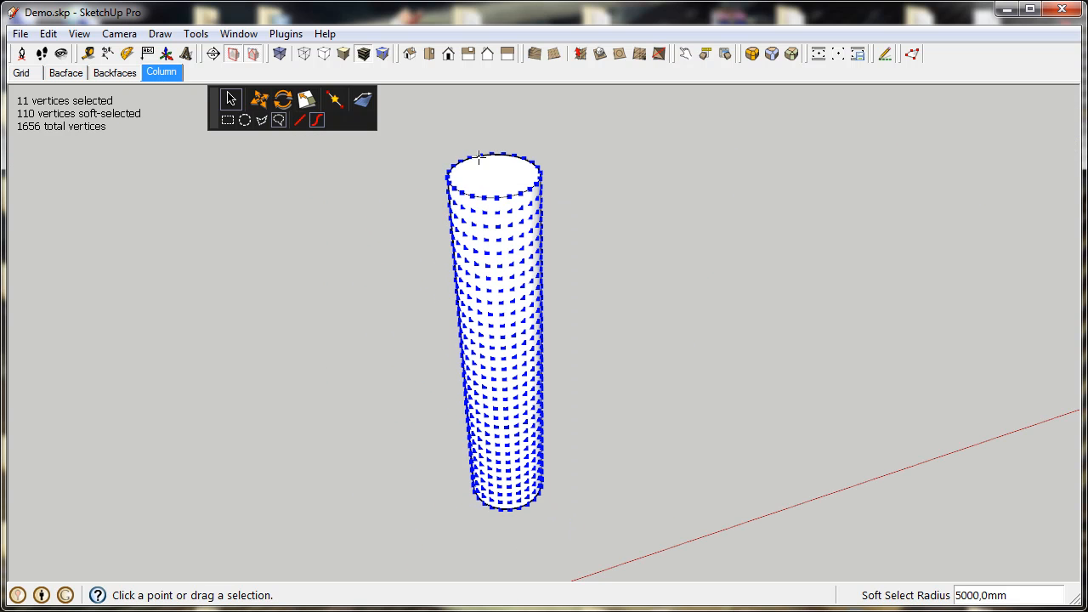
click(334, 99)
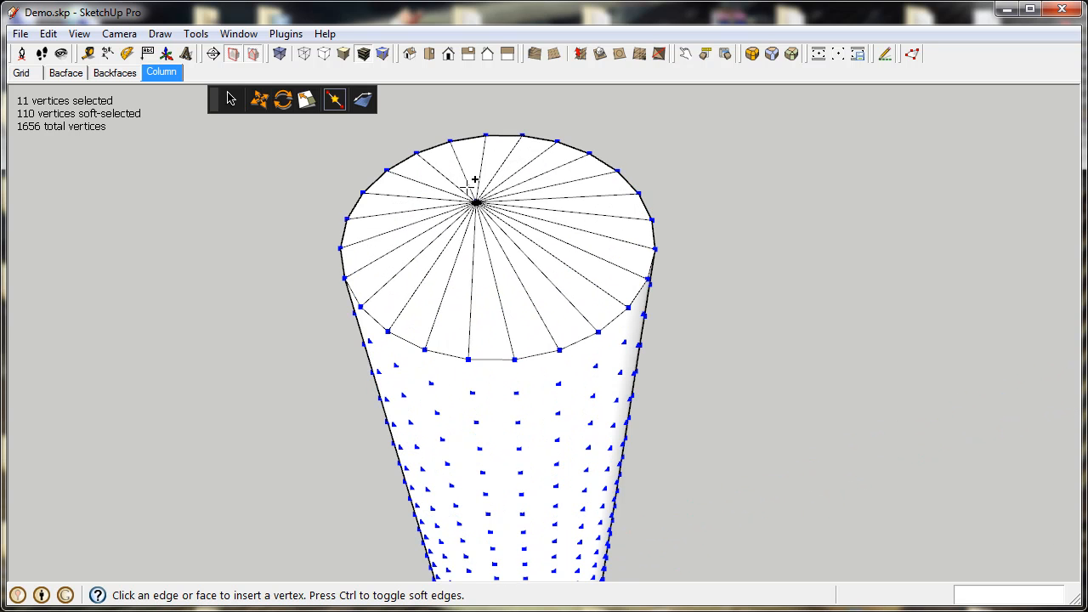
click(433, 286)
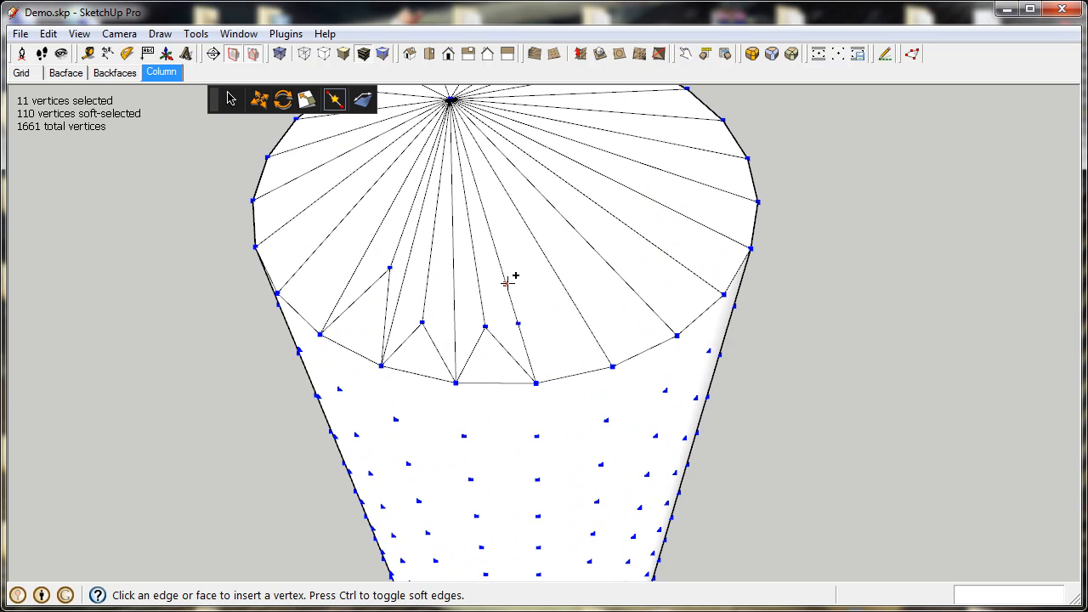
click(514, 276)
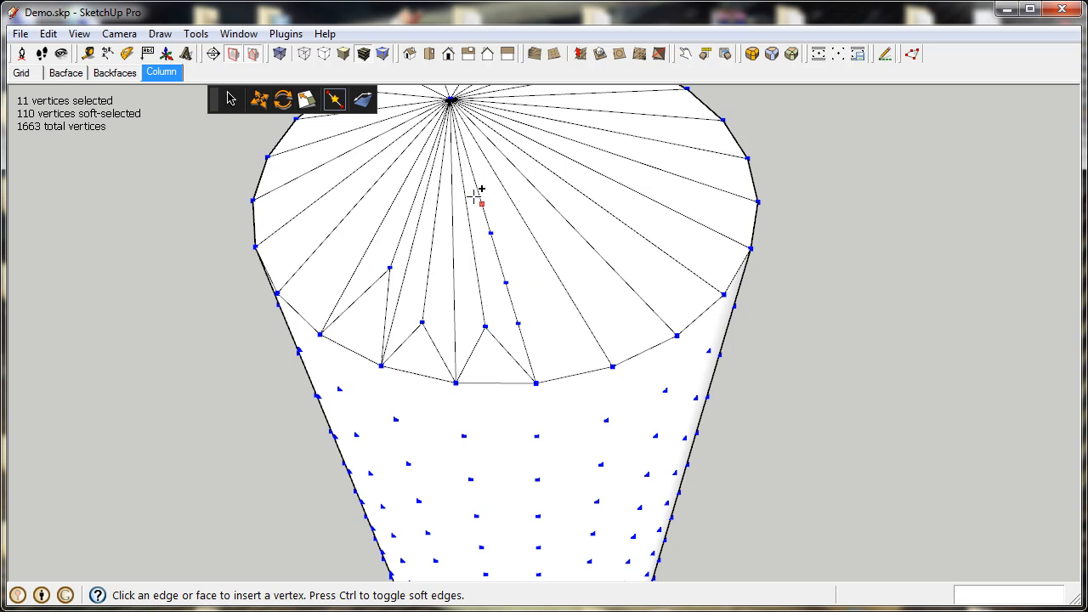